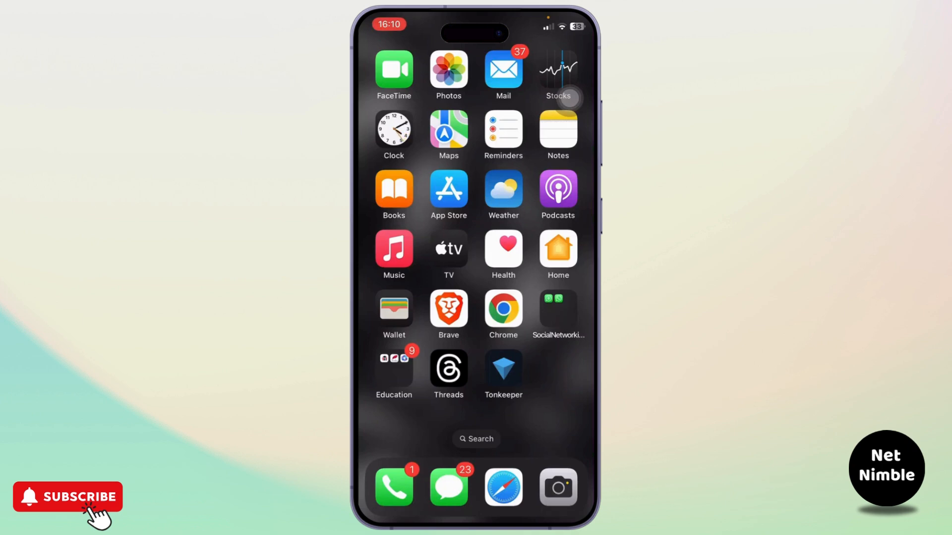
Launch Chrome and open the signed-in account's Google Account management page from Settings.
{"action": "left_click", "coordinate": [503, 311]}
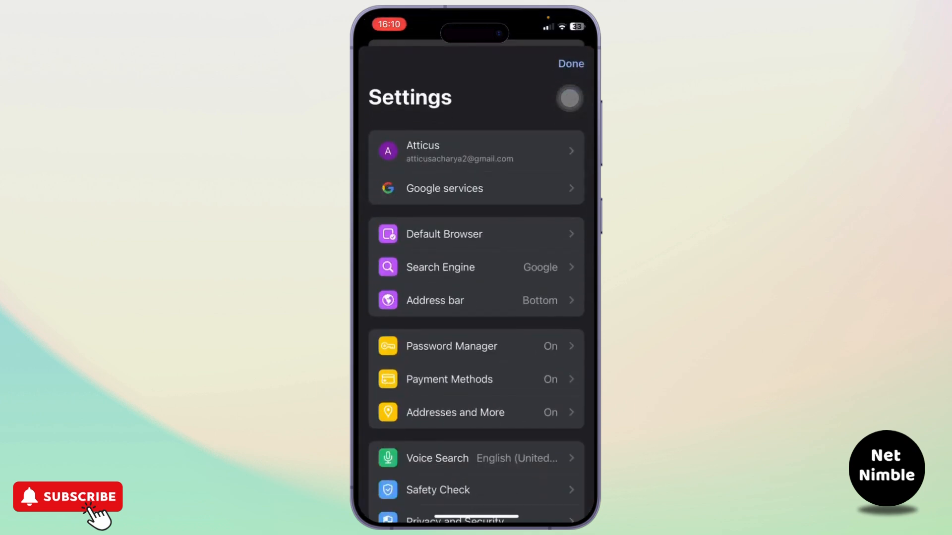
{"action": "left_click", "coordinate": [475, 151]}
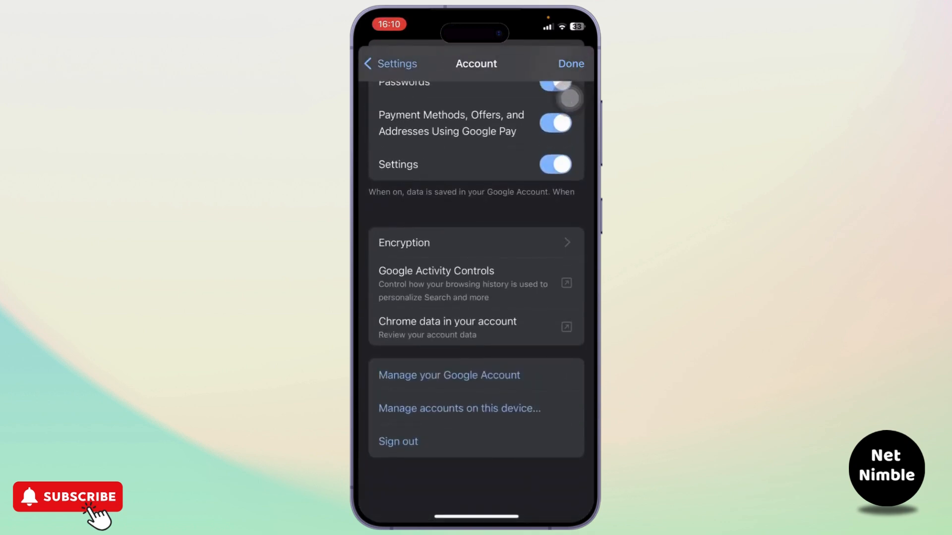
{"action": "left_click", "coordinate": [449, 376]}
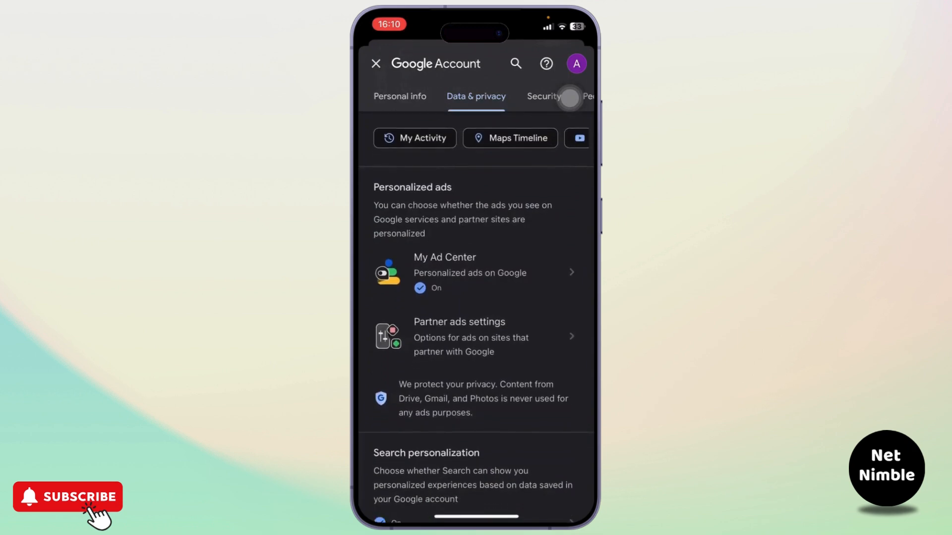
Scroll down the Data & privacy page toward the services list.
{"action": "scroll", "scroll_direction": "down", "scroll_amount": 3}
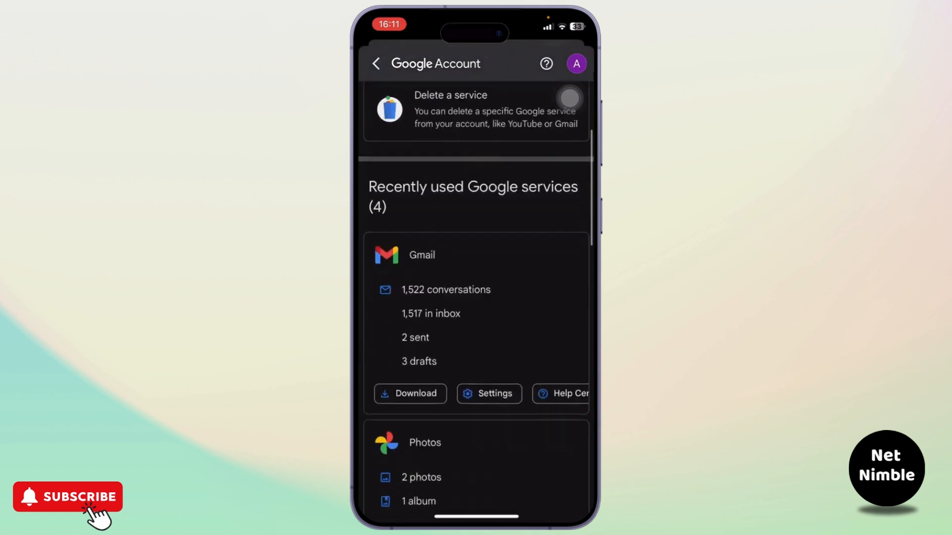
Scroll through the Gmail, Photos, Drive and YouTube service cards.
{"action": "scroll", "scroll_direction": "down", "scroll_amount": 3}
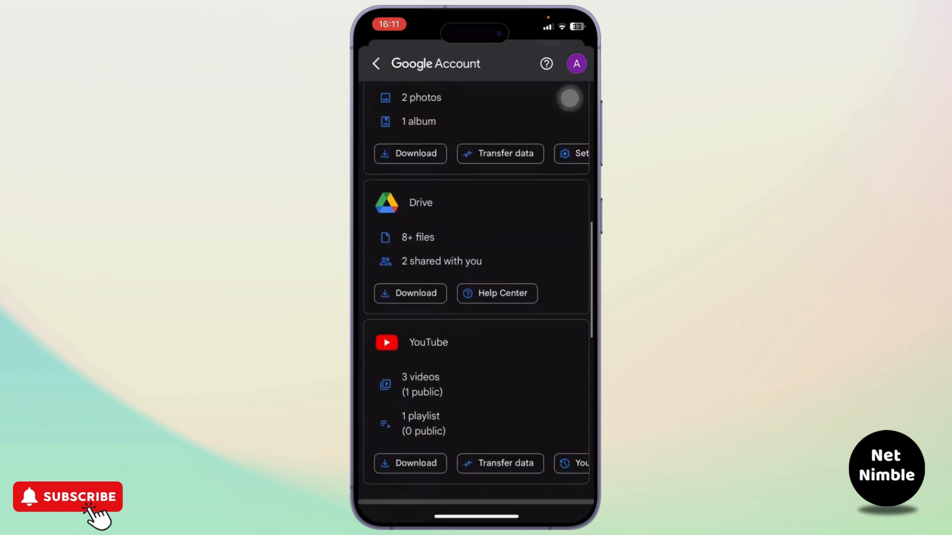
{"action": "scroll", "scroll_direction": "up", "scroll_amount": 3}
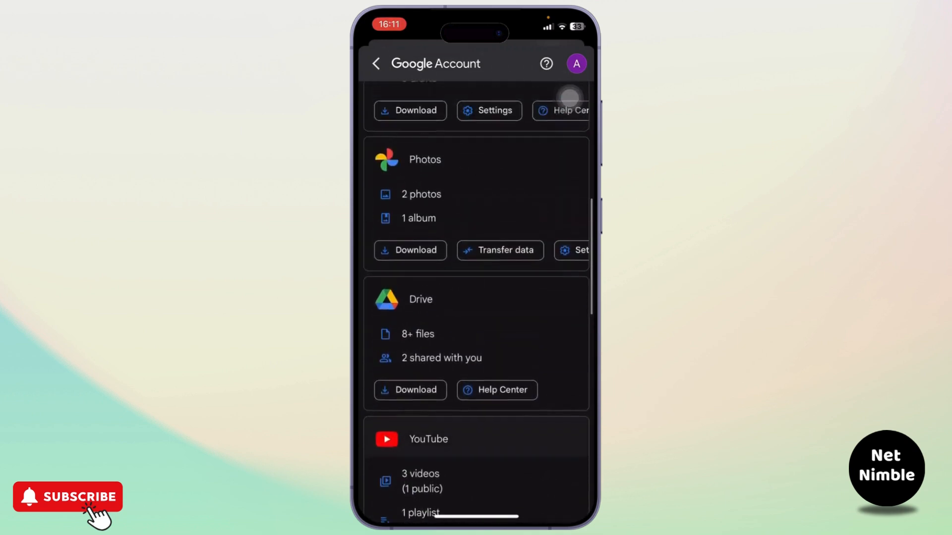